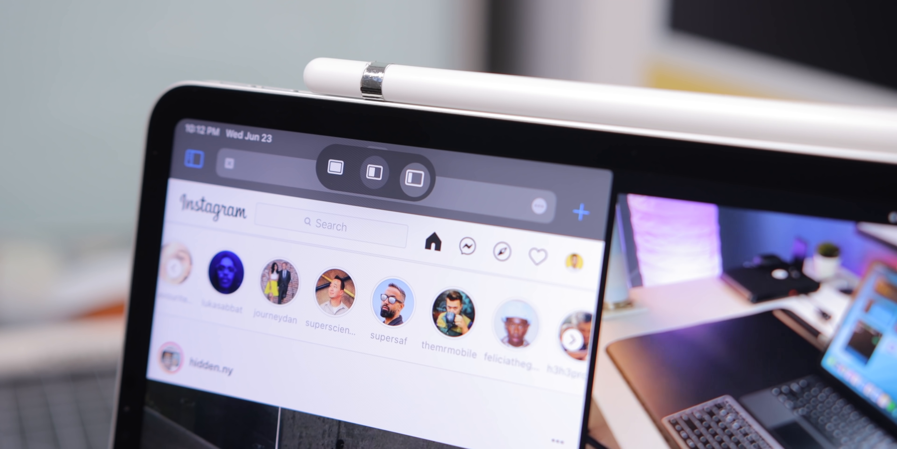
- Show the multitasking layout options (full screen, Split View, Slide Over) for the open app
left_click(339, 176)
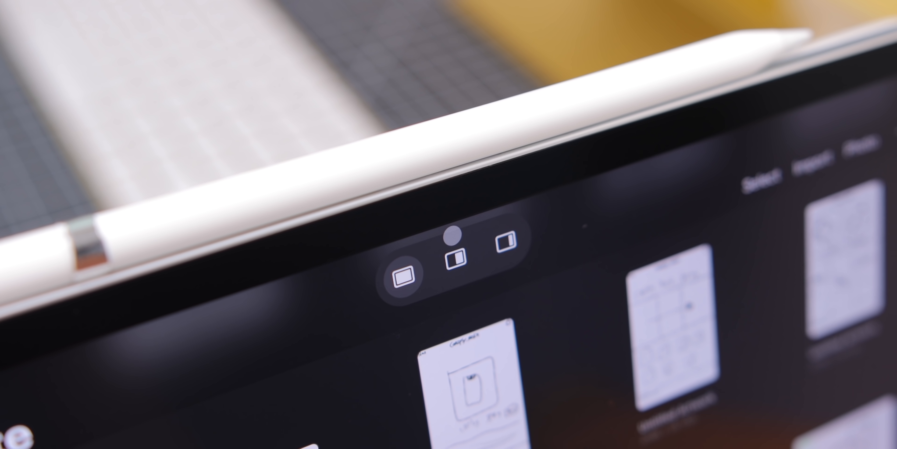
left_click(507, 242)
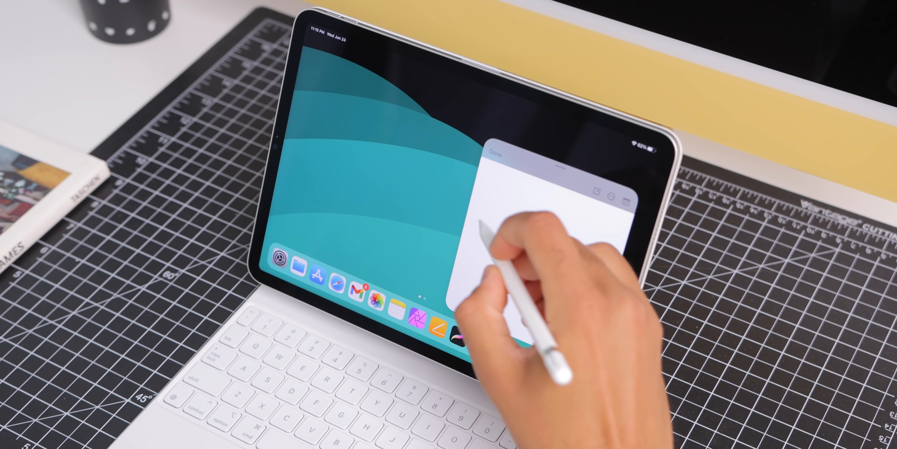
- Swipe in a Quick Note from the bottom-right corner and add the car photo and music video clip
left_click_drag(484, 228, 543, 246)
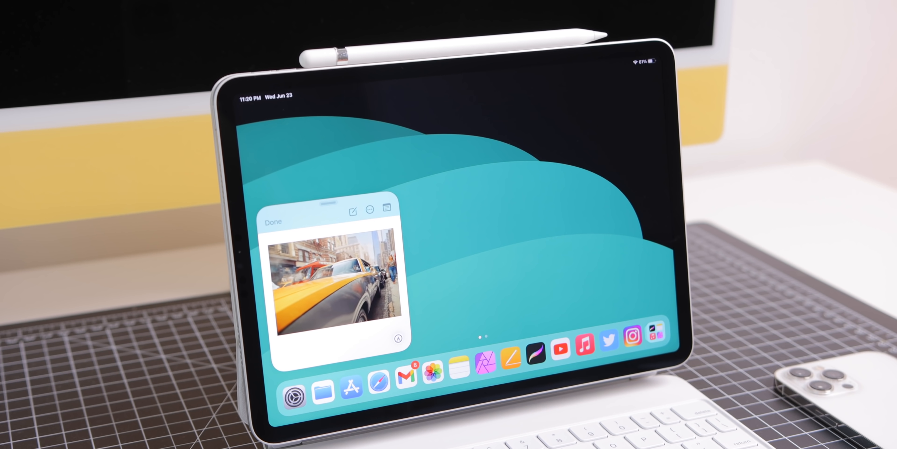
left_click(272, 221)
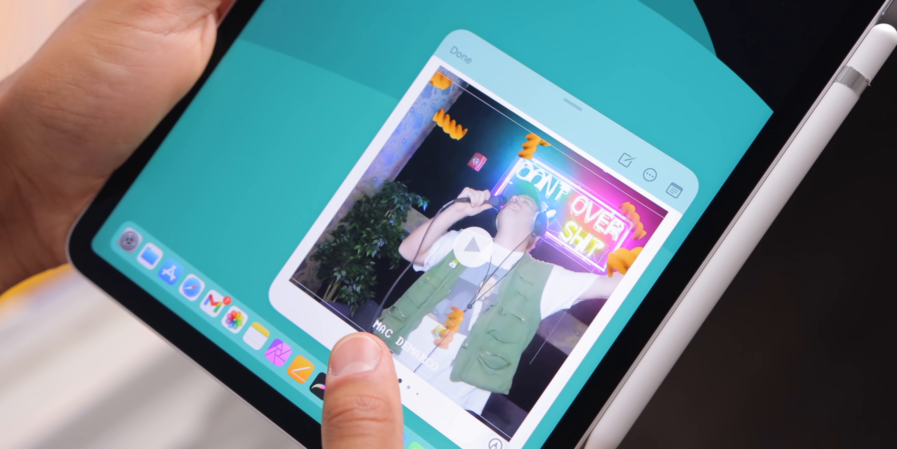
left_click(471, 246)
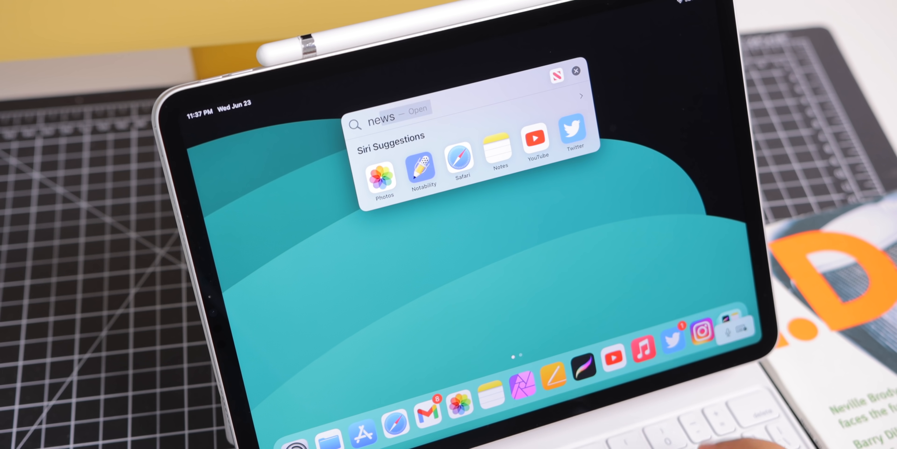
- Search Spotlight for 'neville brody' from the Magic Keyboard
type("neville brody")
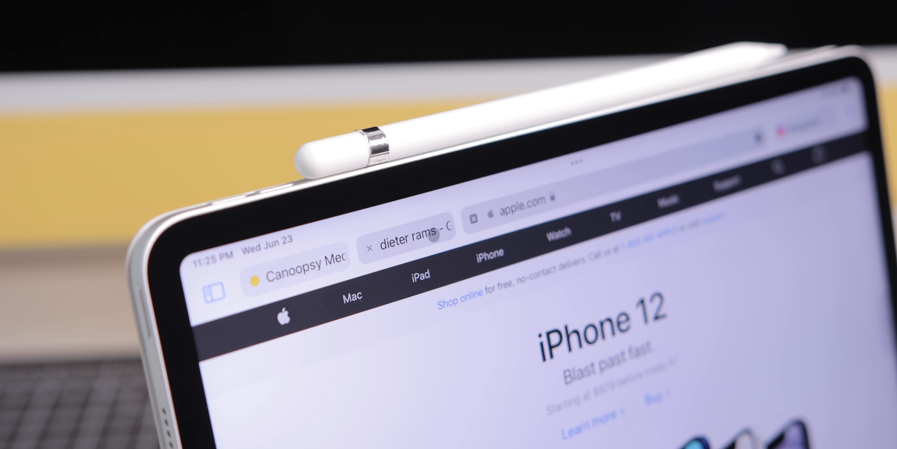
left_click(295, 264)
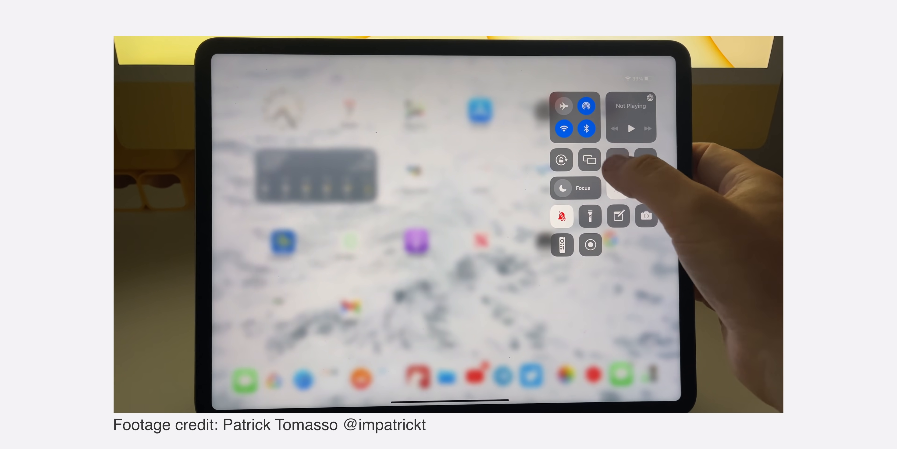
left_click(589, 159)
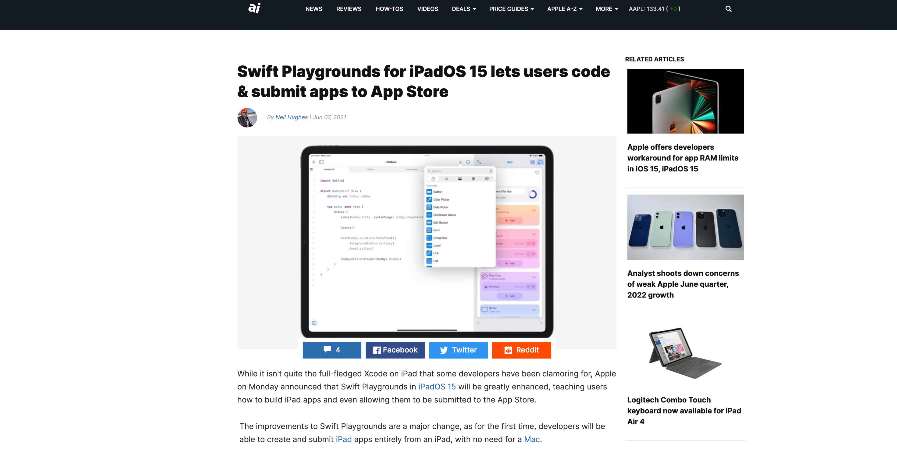
scroll("down", 3)
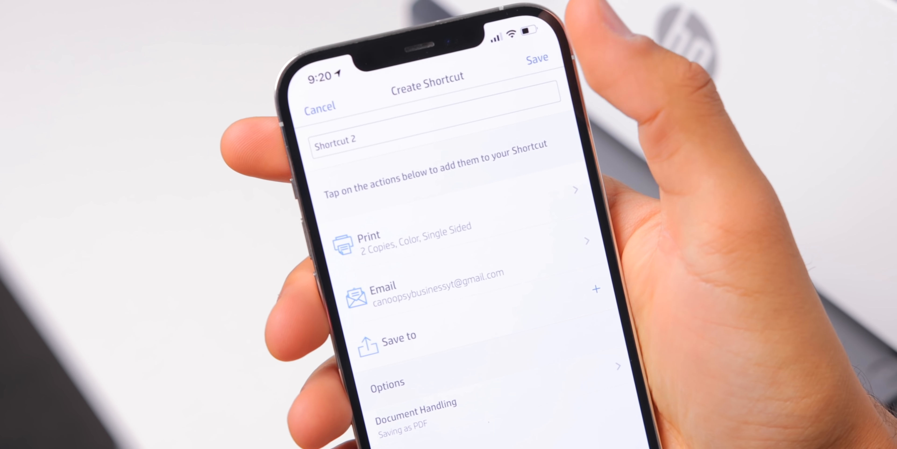
- Open the HP+ offer page and its 'How HP+ is smart for the planet' benefits overlay
left_click(537, 58)
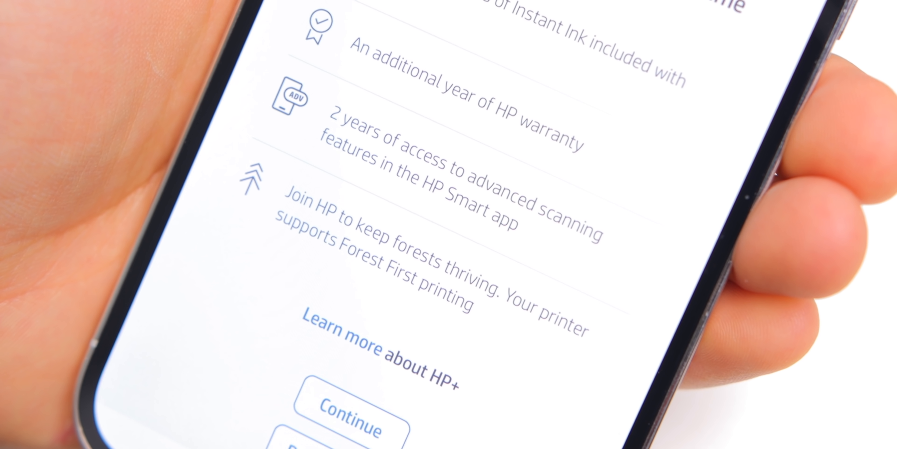
left_click(380, 346)
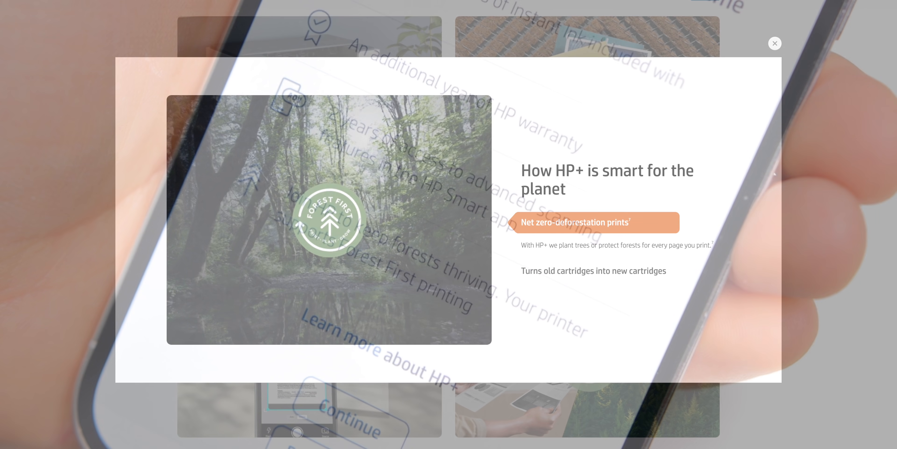